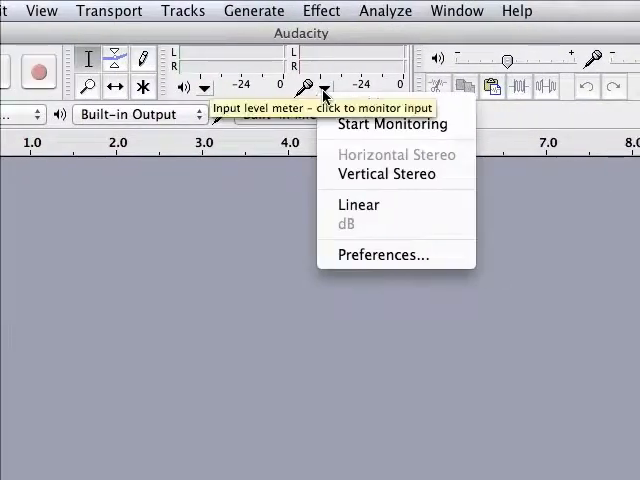
# Start monitoring the microphone meter and set the input volume slider to 0.8.
pyautogui.click(392, 124)
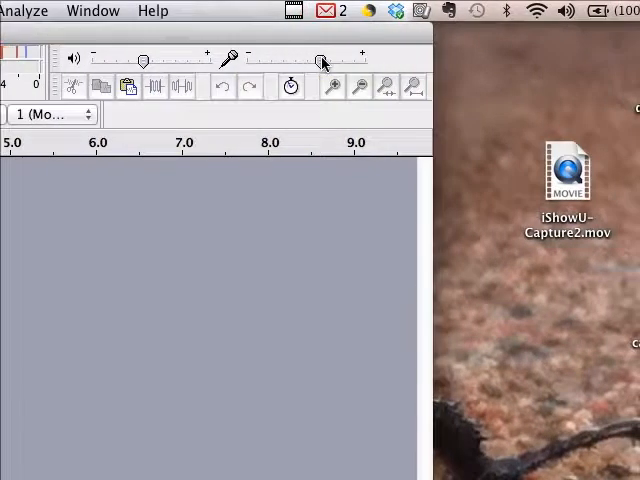
pyautogui.moveTo(324, 62); pyautogui.dragTo(324, 62)
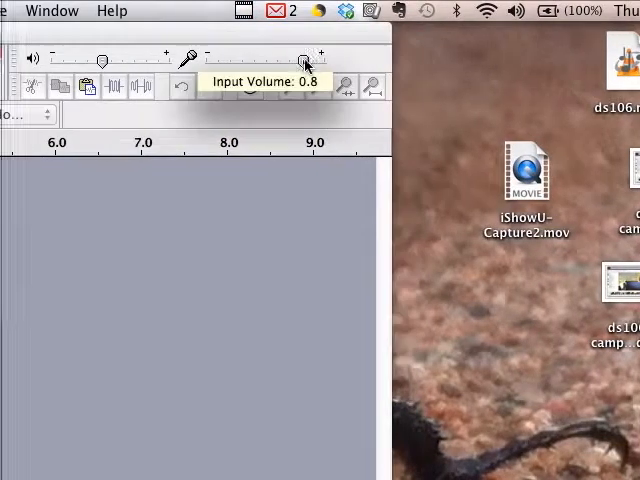
pyautogui.moveTo(304, 62); pyautogui.dragTo(290, 62)
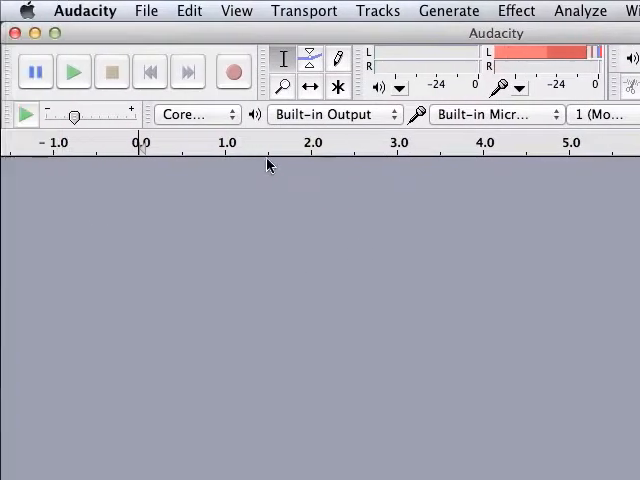
# Record about six seconds of spoken voice into a new mono track, then stop.
pyautogui.click(234, 72)
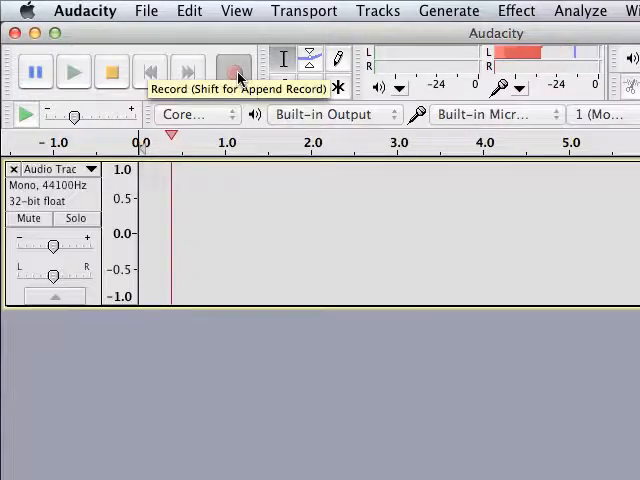
pyautogui.click(232, 72)
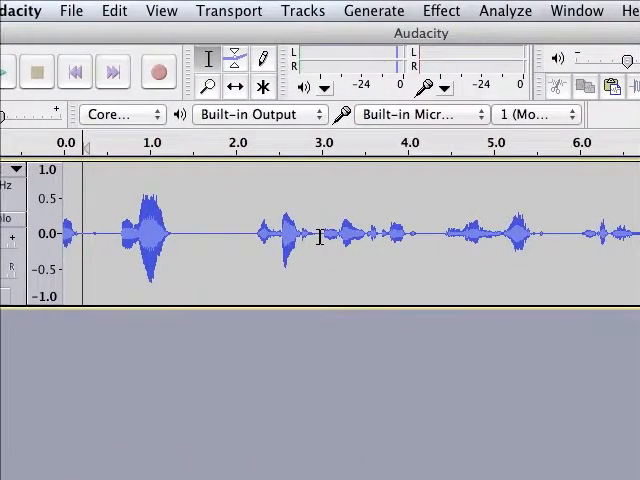
pyautogui.click(320, 236)
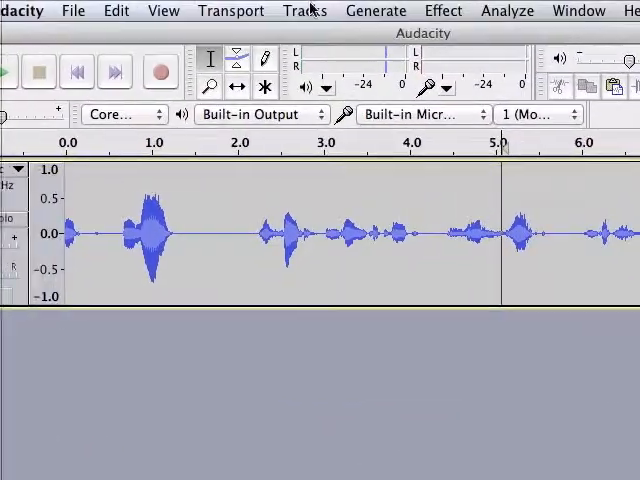
# Amplify the voice clip via the Effect menu and bring up the Generate menu over a selection.
pyautogui.click(442, 10)
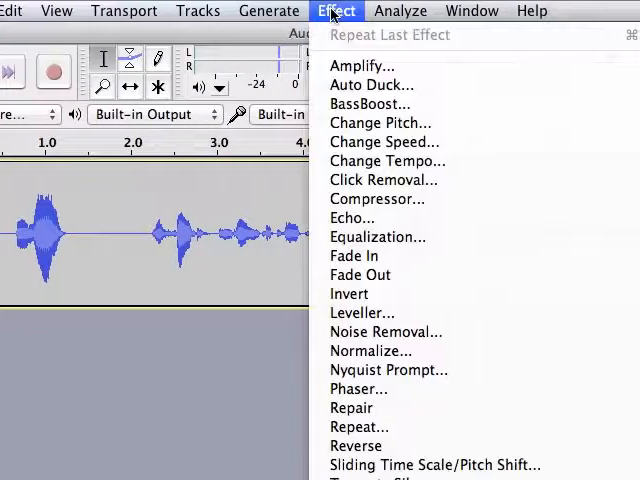
pyautogui.moveTo(352, 218)
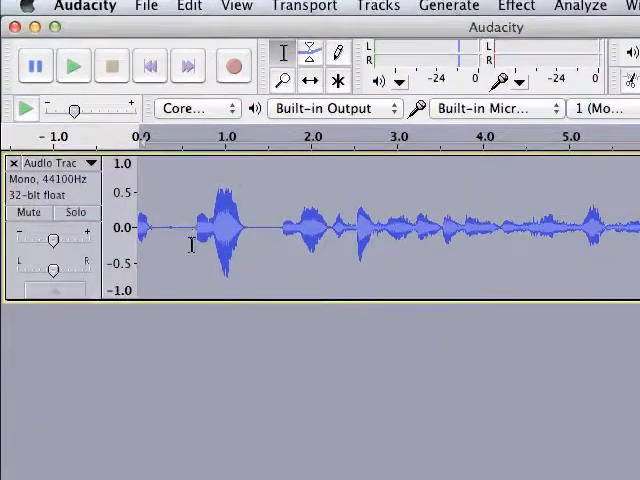
pyautogui.click(72, 64)
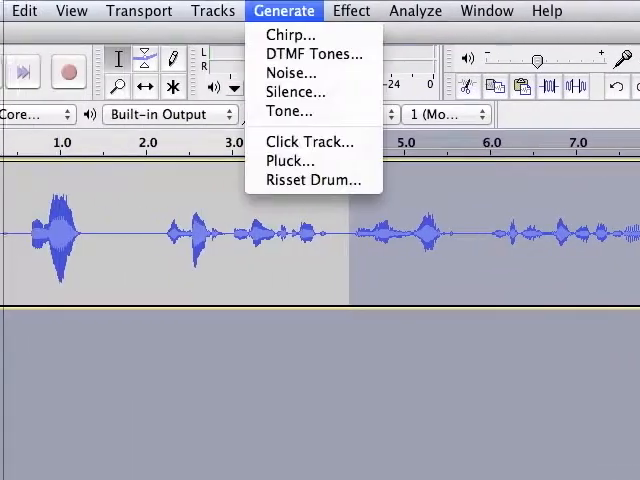
pyautogui.click(308, 12)
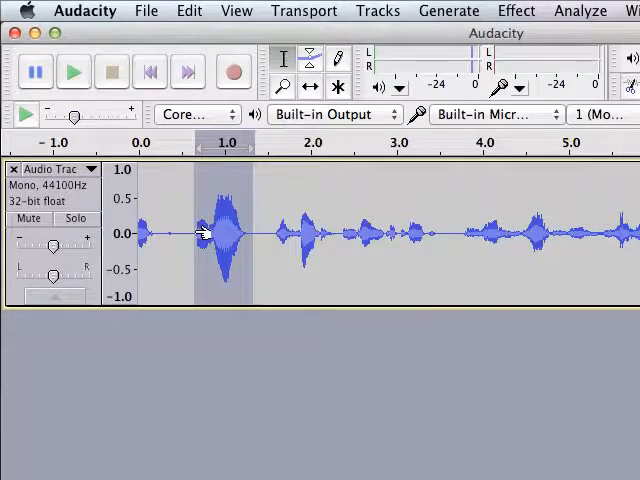
pyautogui.moveTo(262, 238)
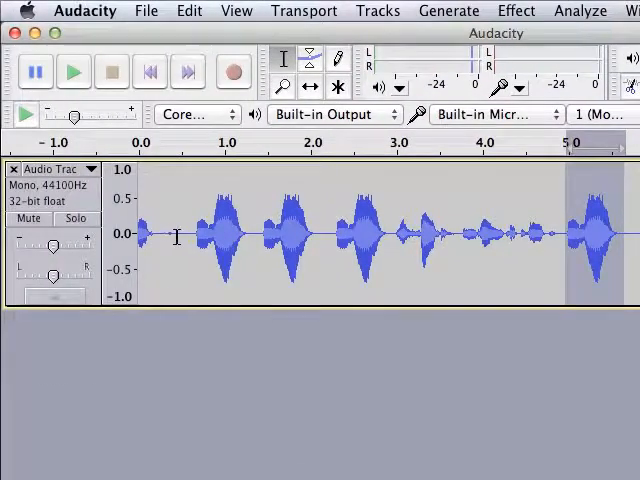
# Play back the amplified voice clip from the start.
pyautogui.click(72, 72)
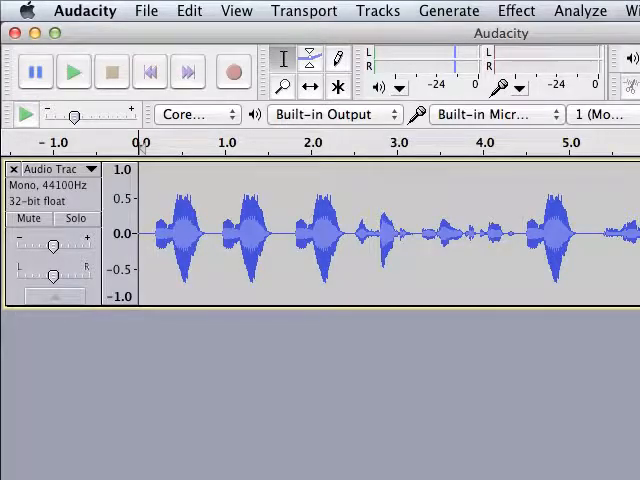
# Browse the import chooser to the audio stuff folder and select gulls-sea.wav and walking.wav.
pyautogui.click(146, 12)
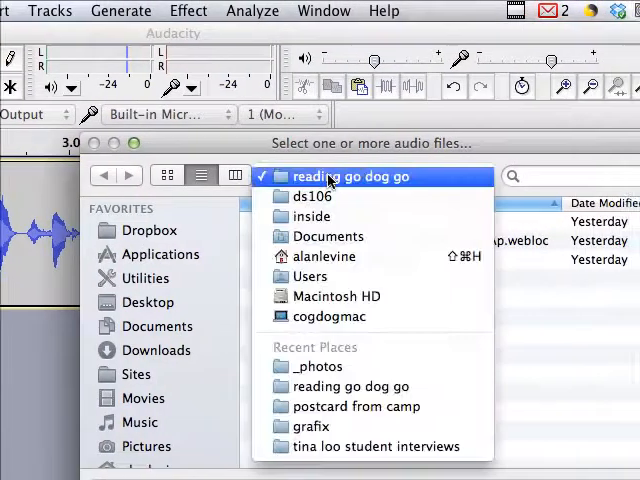
pyautogui.moveTo(312, 196)
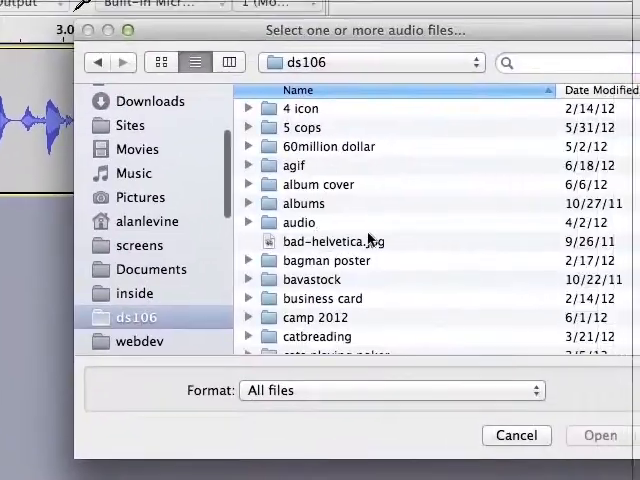
pyautogui.doubleClick(300, 222)
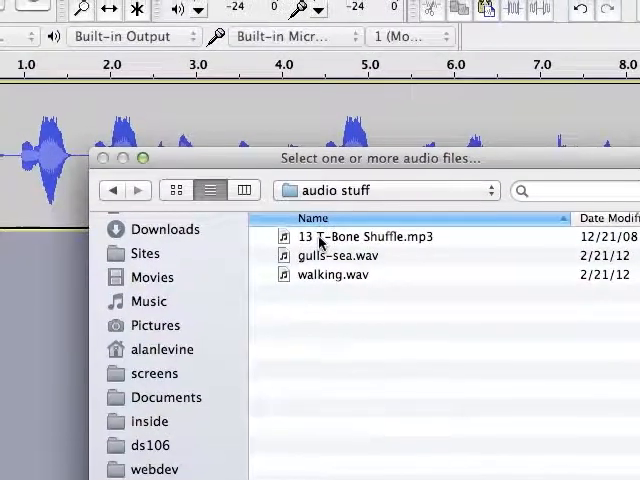
pyautogui.click(364, 200)
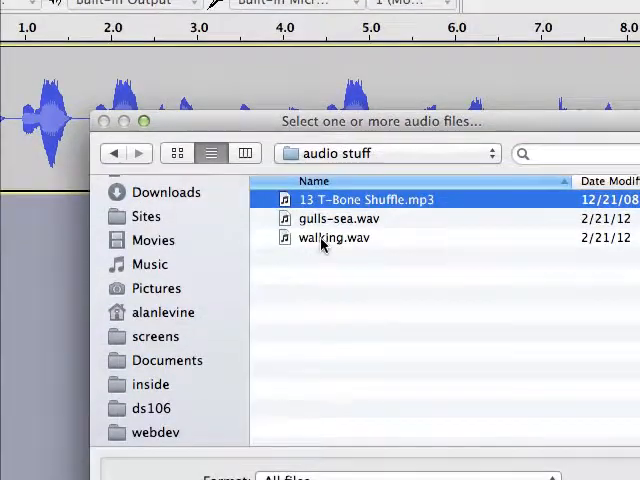
pyautogui.click(336, 232)
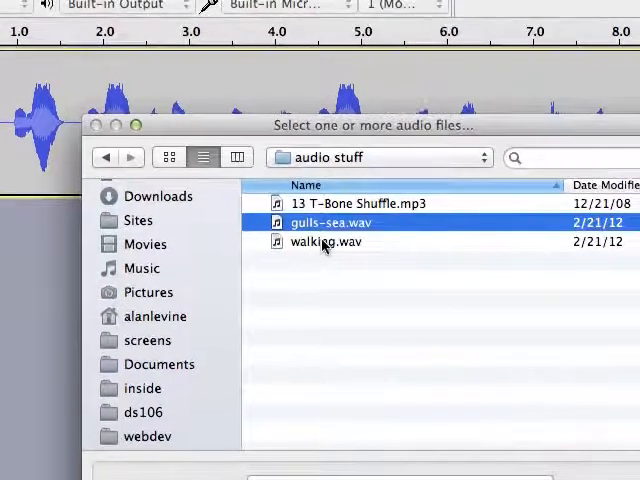
pyautogui.click(328, 252)
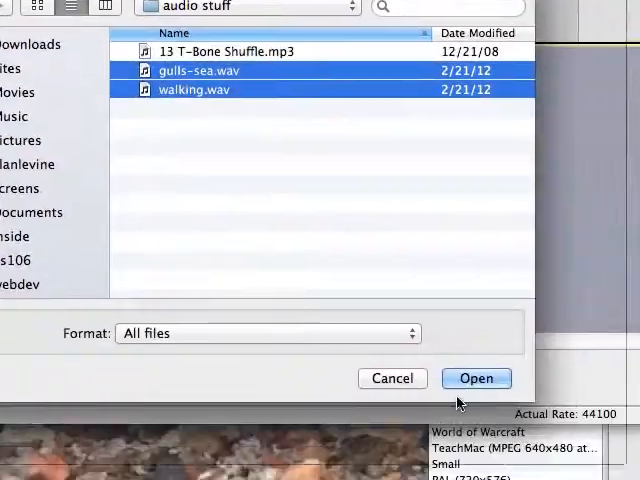
# Import the two selected files and audition the voice over the gulls-sea background from the start.
pyautogui.click(476, 378)
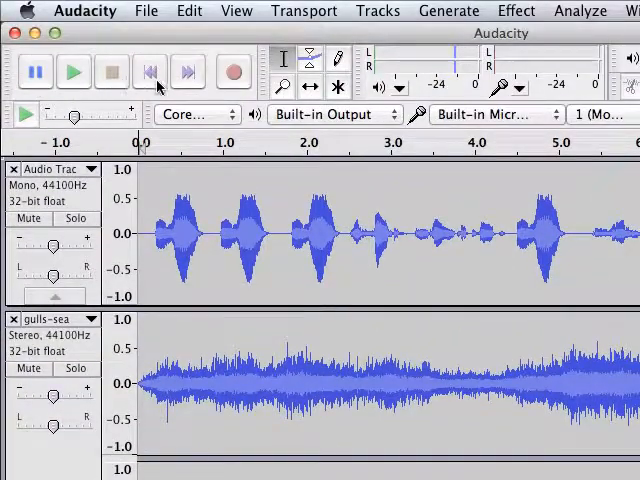
pyautogui.click(72, 72)
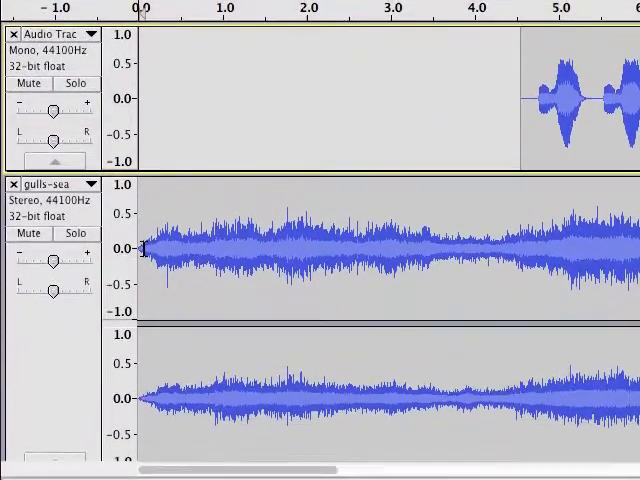
pyautogui.scroll(-3)
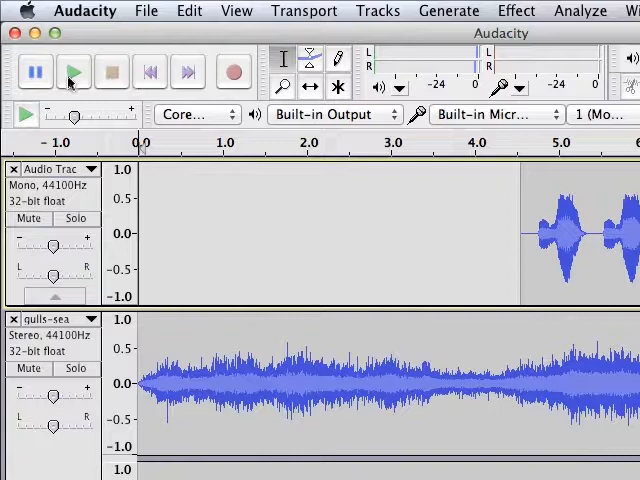
pyautogui.click(72, 72)
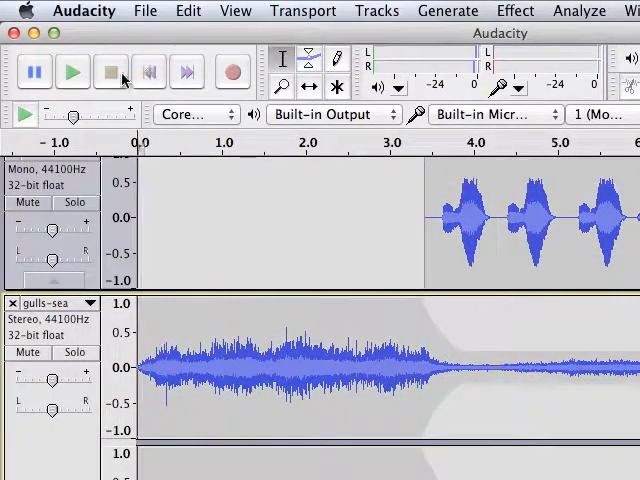
pyautogui.click(72, 72)
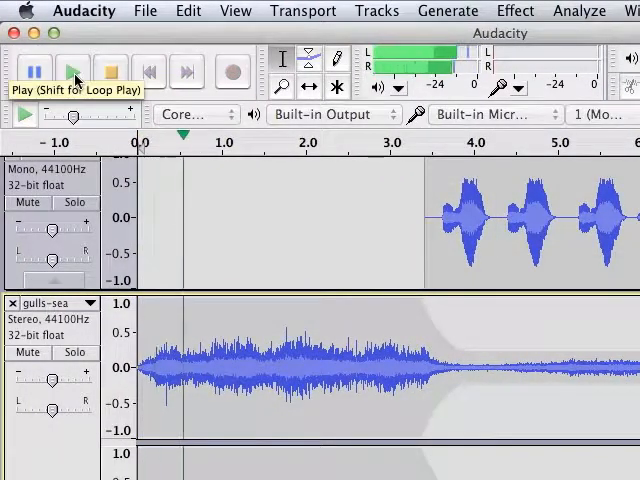
pyautogui.click(72, 72)
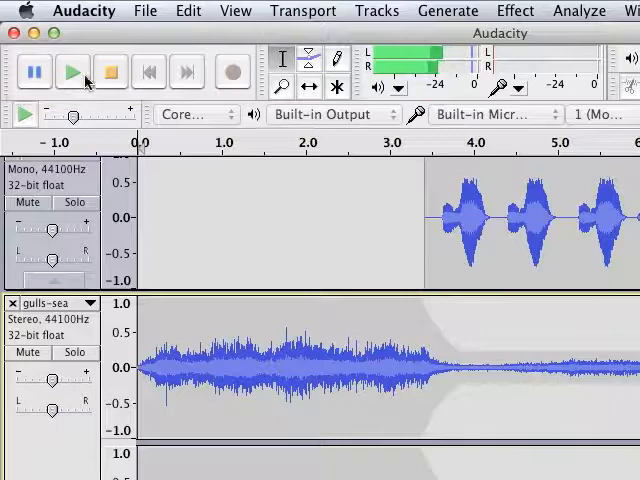
pyautogui.click(110, 72)
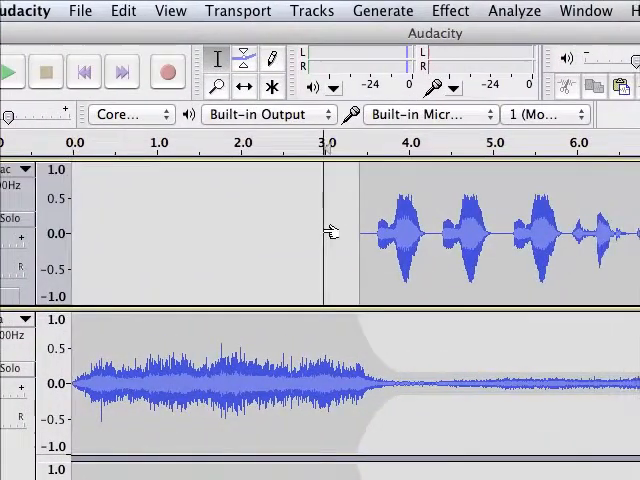
pyautogui.click(10, 72)
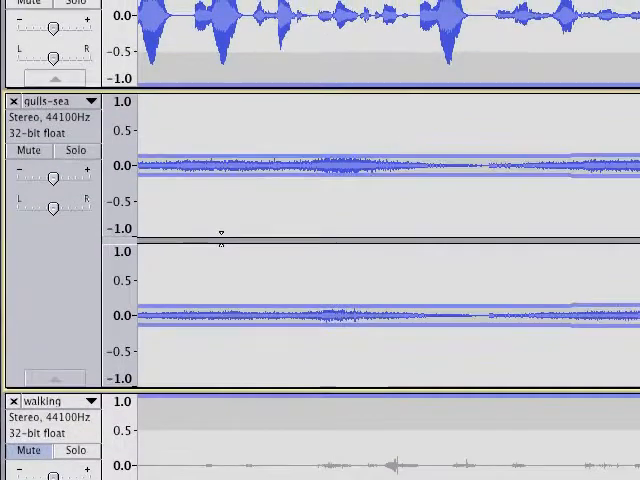
pyautogui.scroll(-3)
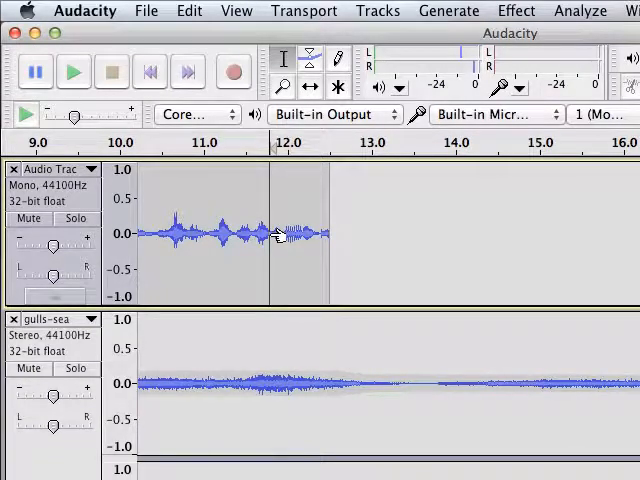
pyautogui.click(72, 72)
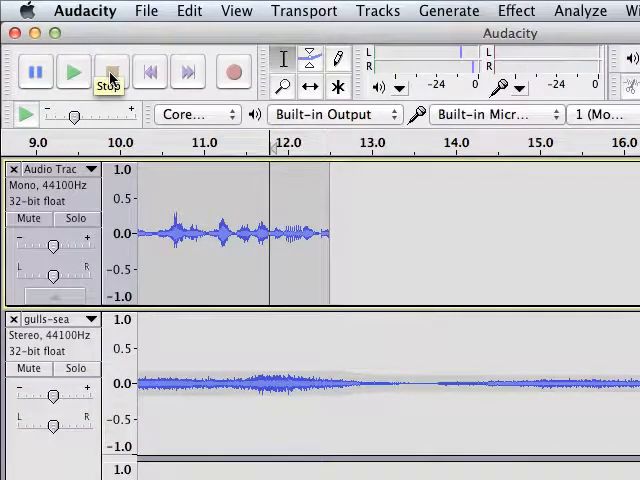
pyautogui.click(110, 72)
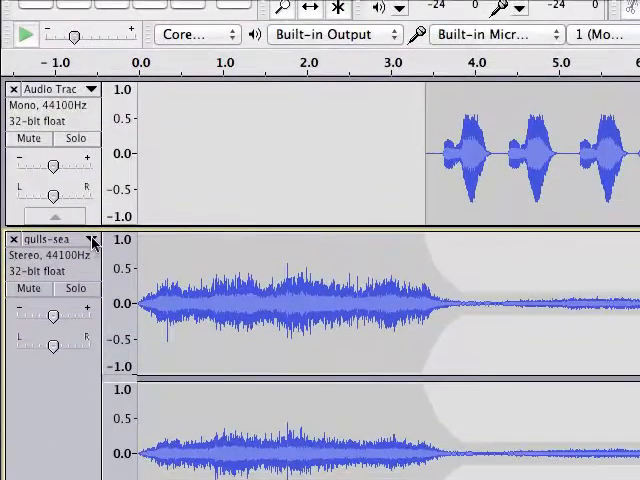
# Import walking.wav through File > Import > Audio as a new stereo track.
pyautogui.click(92, 240)
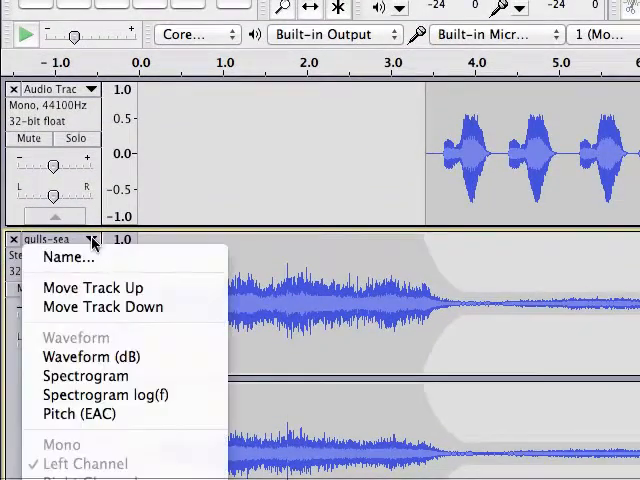
pyautogui.click(146, 12)
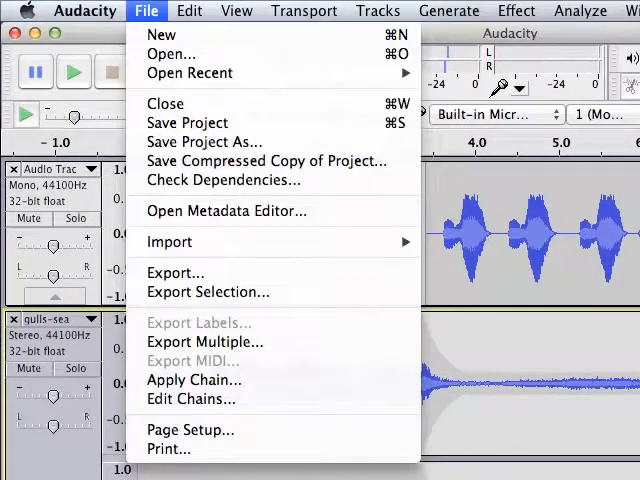
pyautogui.click(170, 240)
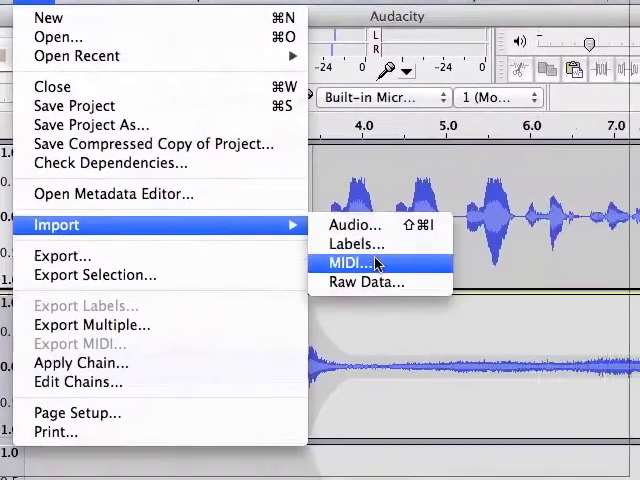
pyautogui.click(354, 224)
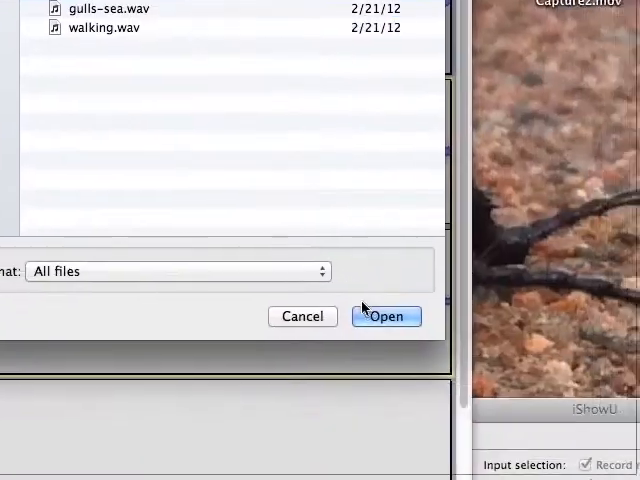
pyautogui.click(386, 316)
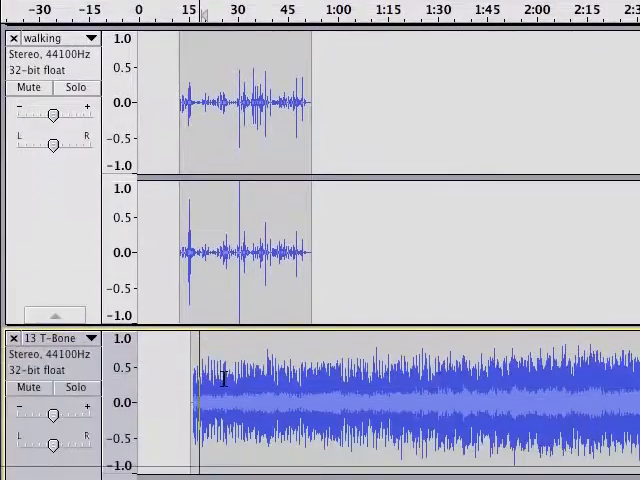
# Apply a fade-in style effect so the newly imported clip swells in gradually.
pyautogui.scroll(-3)
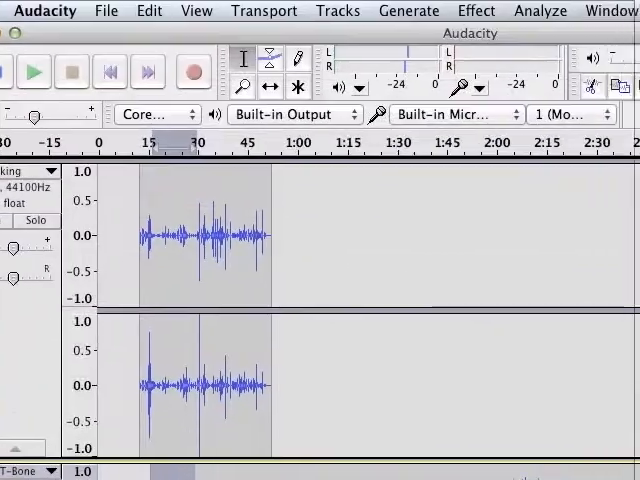
pyautogui.click(476, 12)
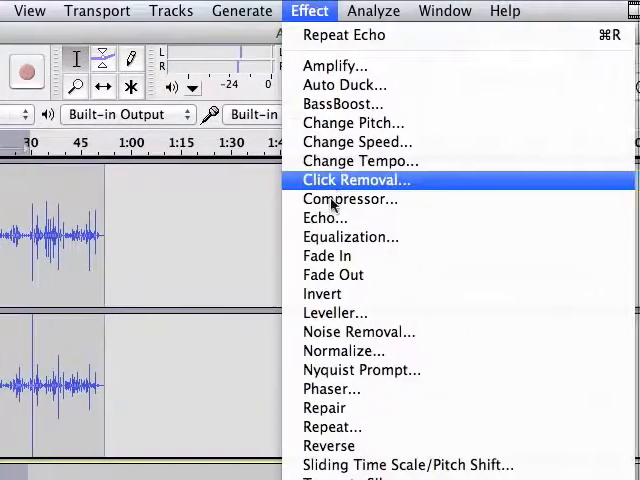
pyautogui.click(356, 180)
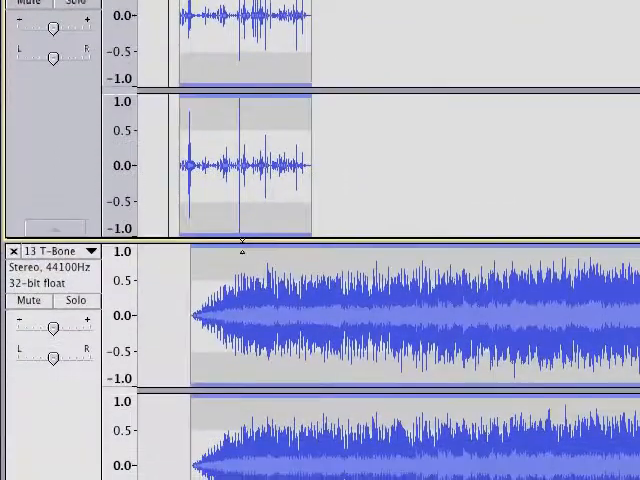
# Fade out the end of the walking footsteps clip with Effect > Fade Out.
pyautogui.scroll(-3)
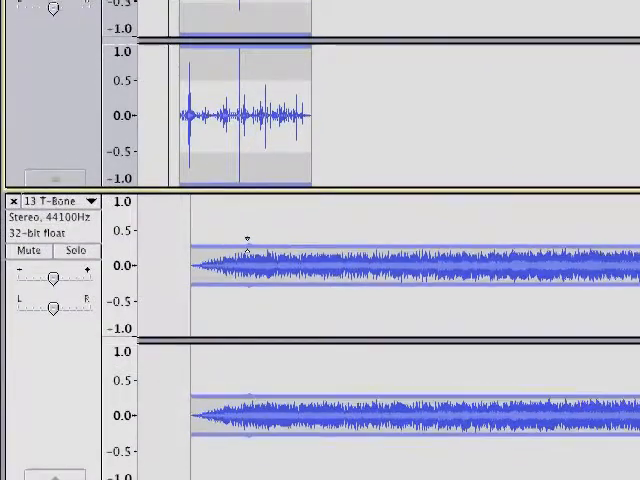
pyautogui.scroll(-3)
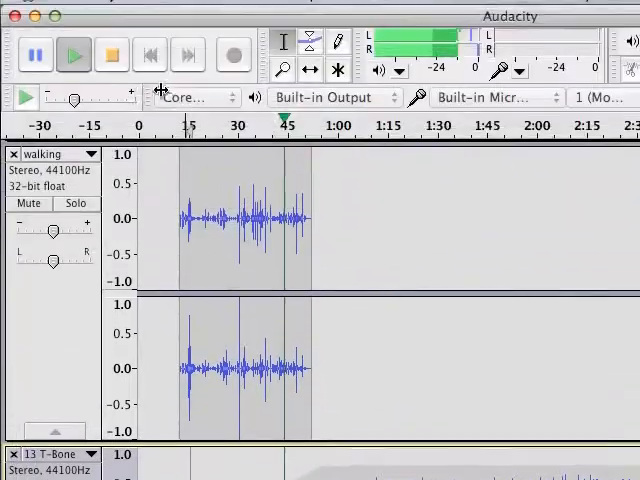
pyautogui.scroll(-3)
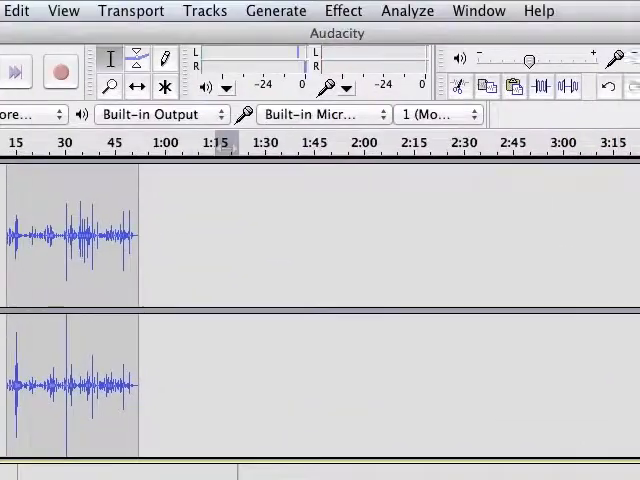
pyautogui.click(342, 10)
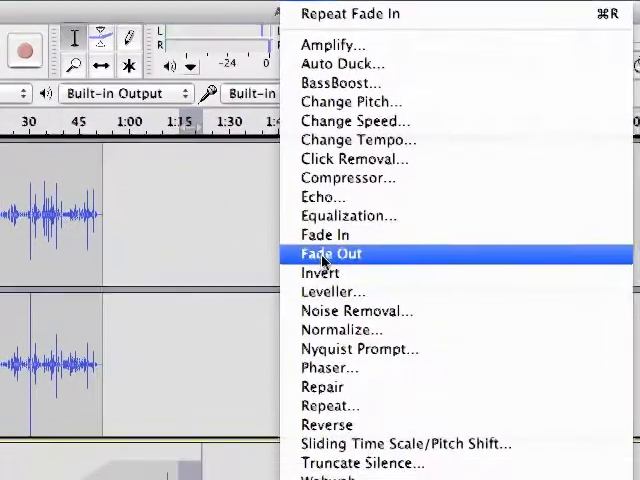
pyautogui.click(332, 252)
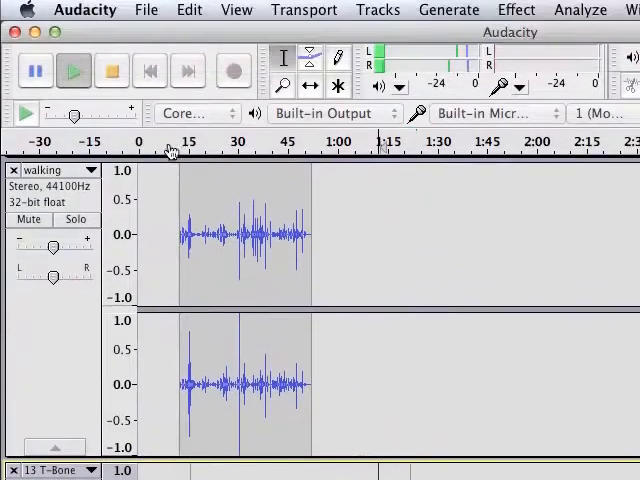
pyautogui.click(112, 70)
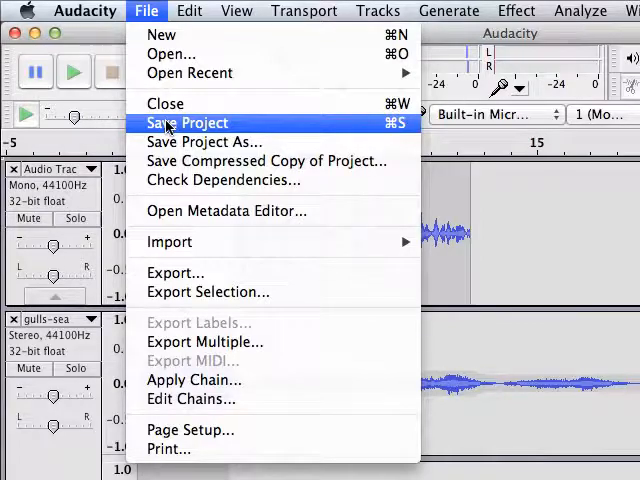
# Save the project as walking in the reading go dog go folder.
pyautogui.click(186, 122)
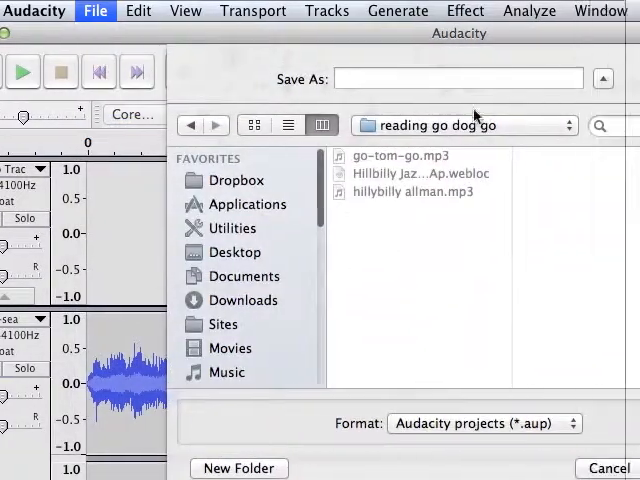
pyautogui.write('w')
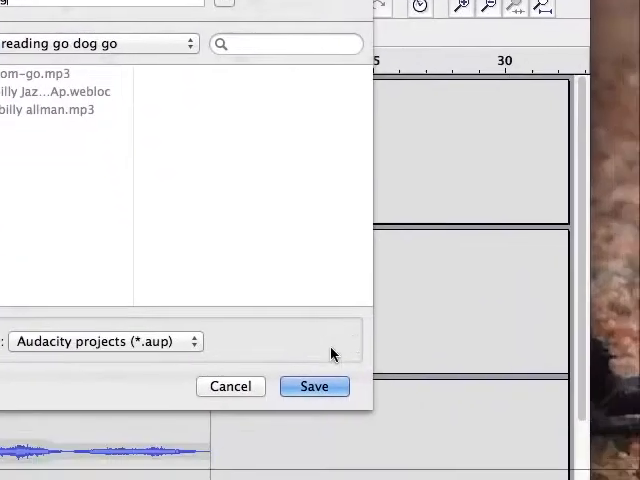
pyautogui.click(314, 386)
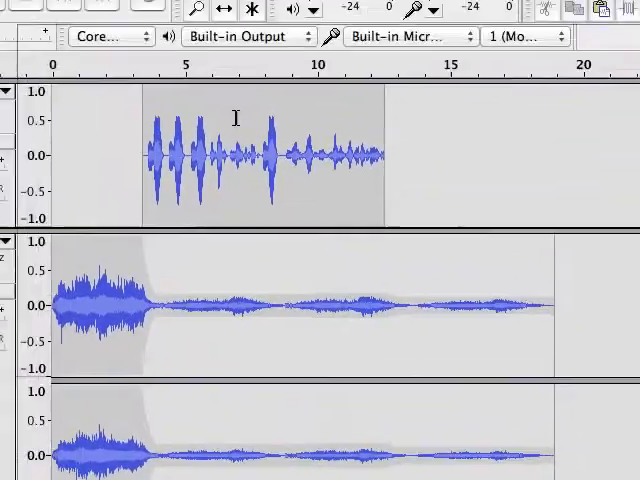
# Start a File > Export as MP3 Files and save, reaching the Edit Metadata dialog.
pyautogui.click(148, 12)
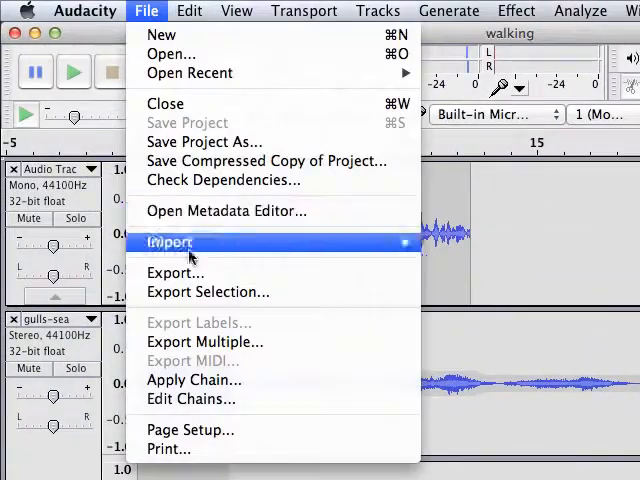
pyautogui.click(170, 242)
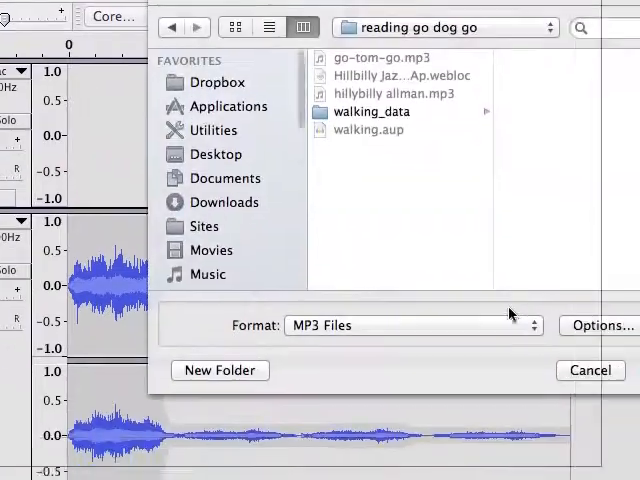
pyautogui.click(410, 324)
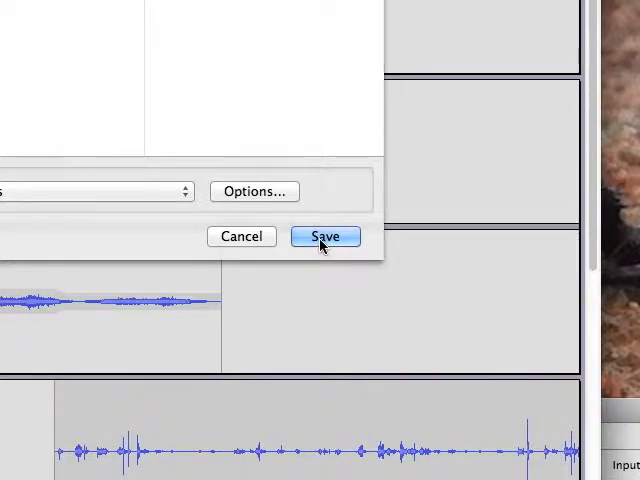
pyautogui.click(324, 236)
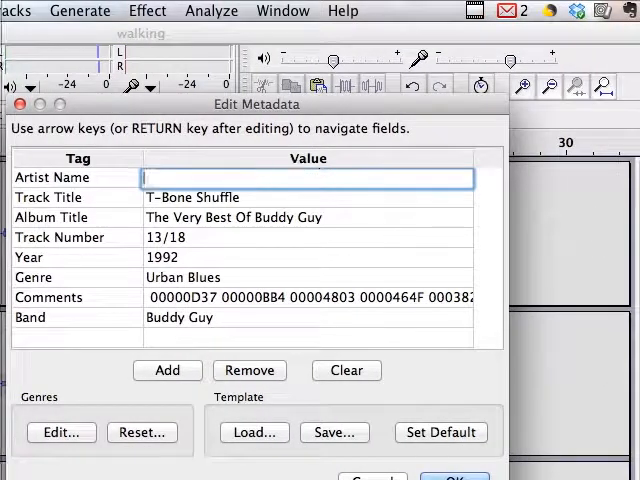
# Tag the MP3 with artist CogDog and track title Walking, then accept the metadata.
pyautogui.write('Cog')
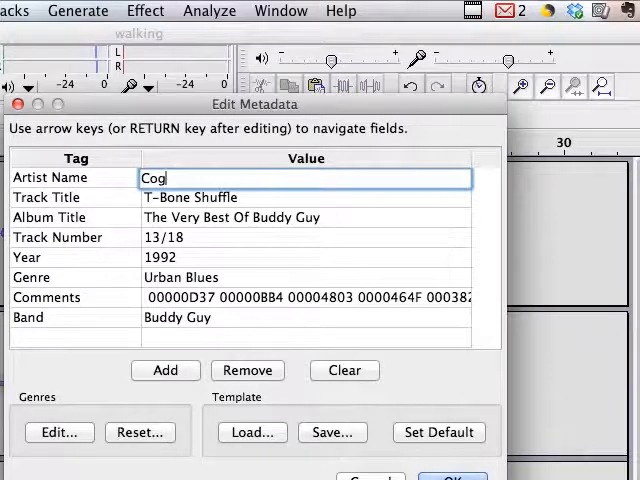
pyautogui.write('Dog')
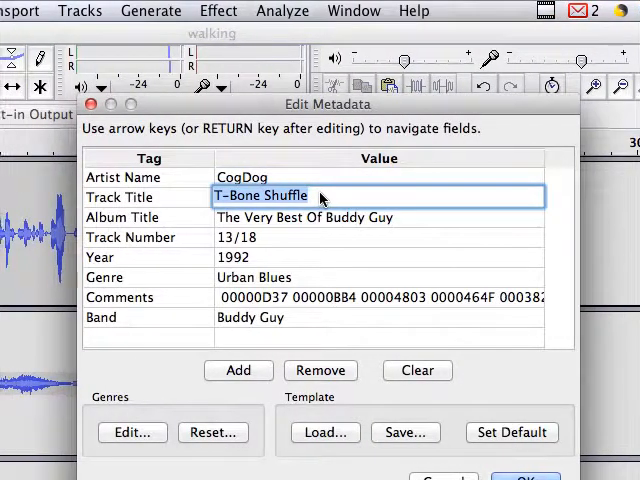
pyautogui.write('Walking')
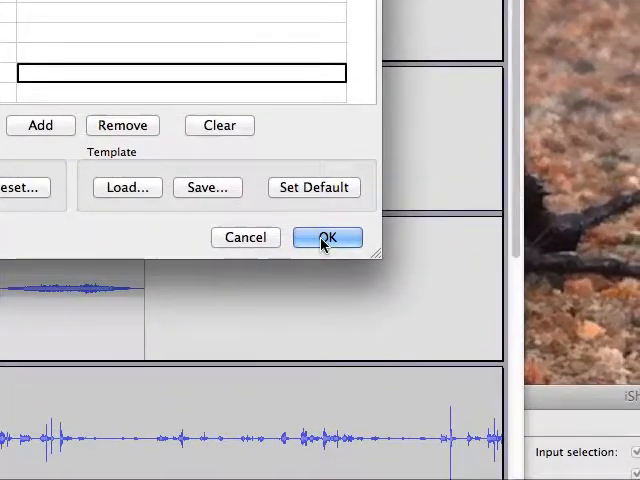
pyautogui.click(326, 236)
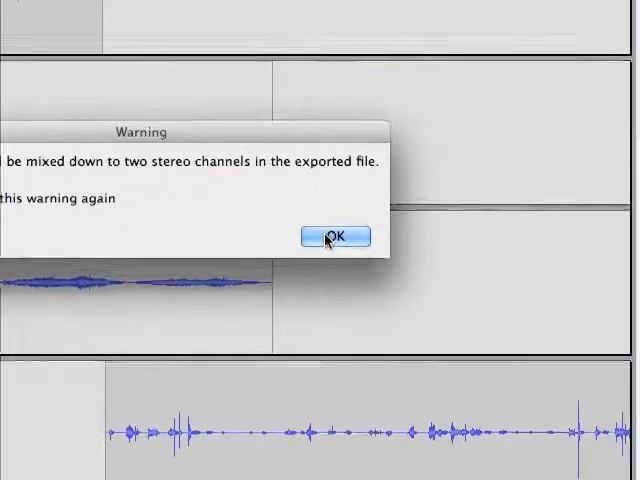
# Accept the warning so all tracks mix down to two stereo channels.
pyautogui.click(336, 236)
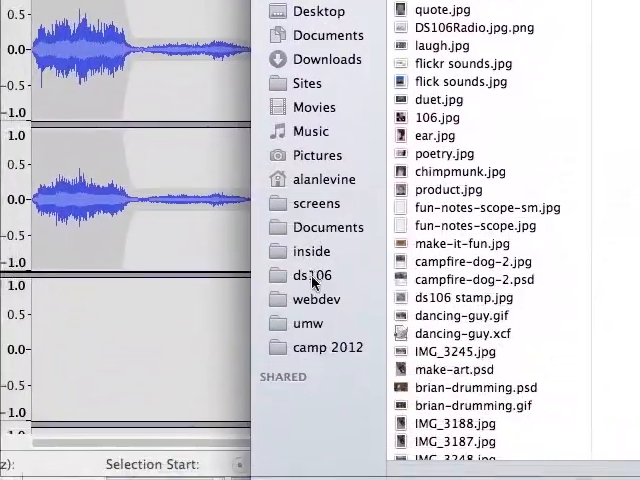
# Browse ds106 > audio stuff in Finder and select the new walking.mp3 to preview.
pyautogui.click(312, 276)
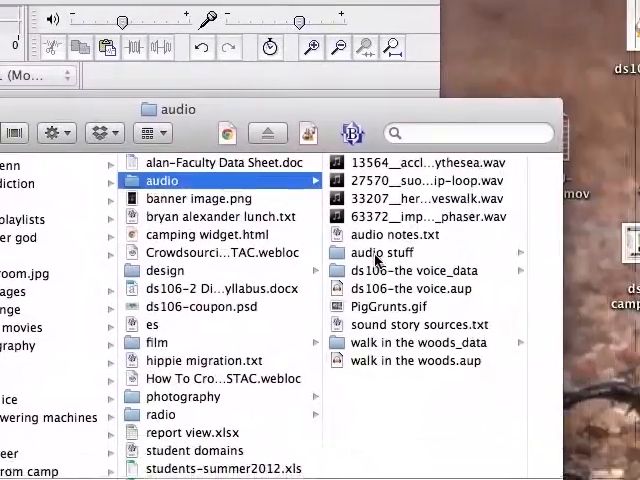
pyautogui.click(378, 252)
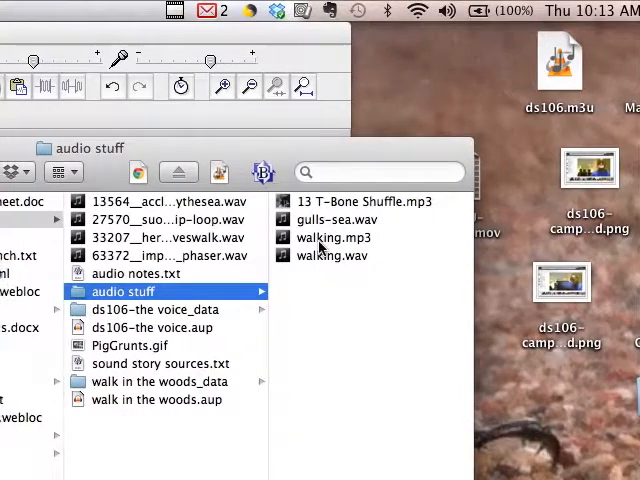
pyautogui.click(332, 236)
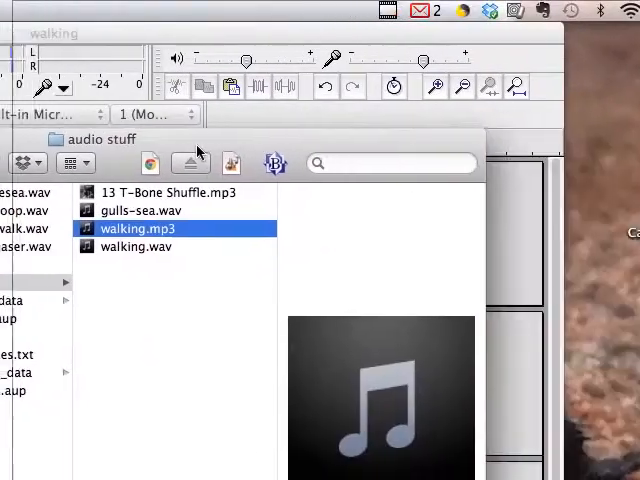